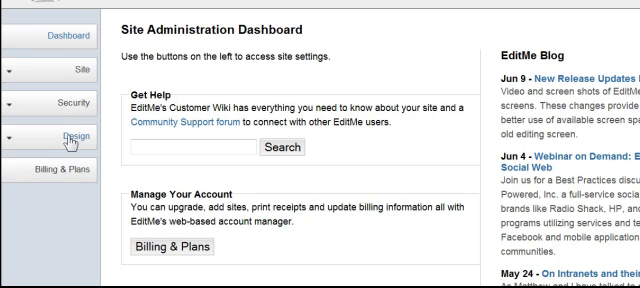
pyautogui.moveTo(68, 132)
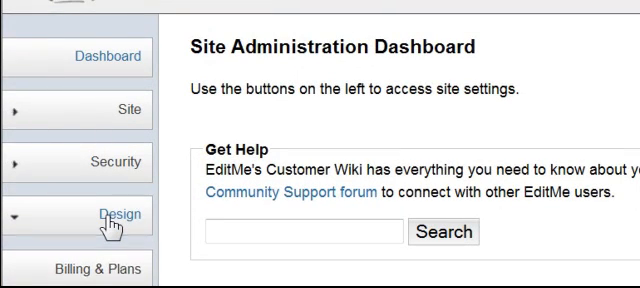
# - Expand Design in the dashboard sidebar to show Skins and Skin Settings
pyautogui.click(91, 214)
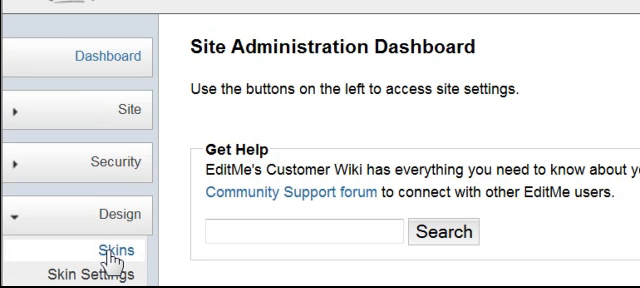
# - Browse the skin gallery to reach the Yorktown Blue skin's details
pyautogui.click(110, 249)
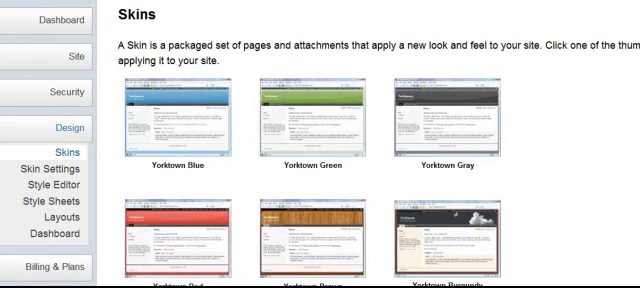
pyautogui.scroll(-3)
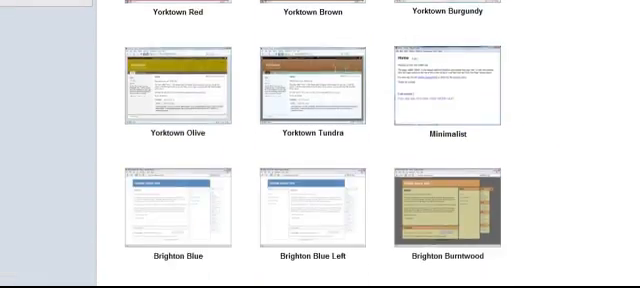
pyautogui.scroll(3)
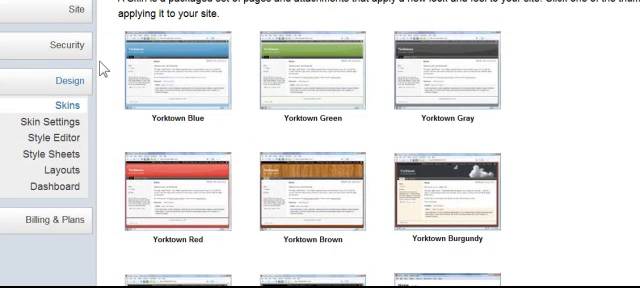
pyautogui.moveTo(192, 140)
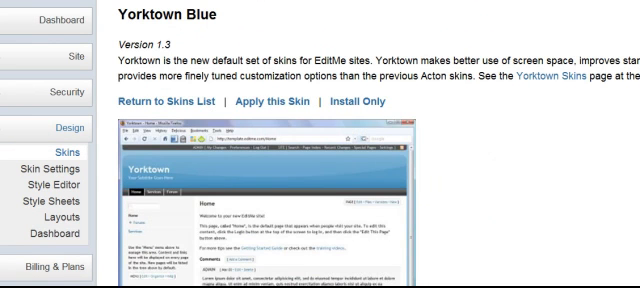
pyautogui.scroll(-3)
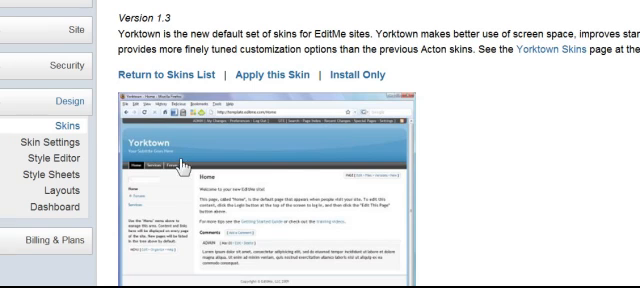
pyautogui.moveTo(560, 104)
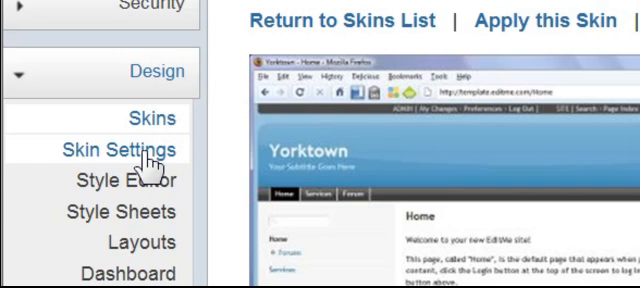
# - In Skin Settings, make the banner sub-title green beside the yellow title
pyautogui.click(117, 150)
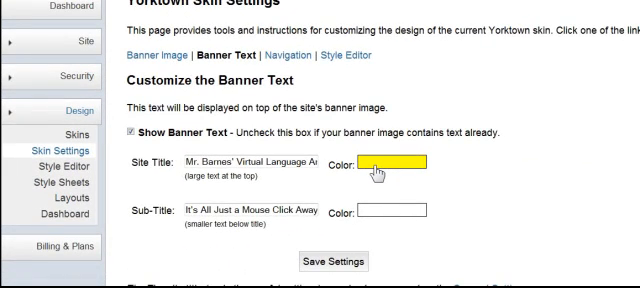
pyautogui.moveTo(375, 170)
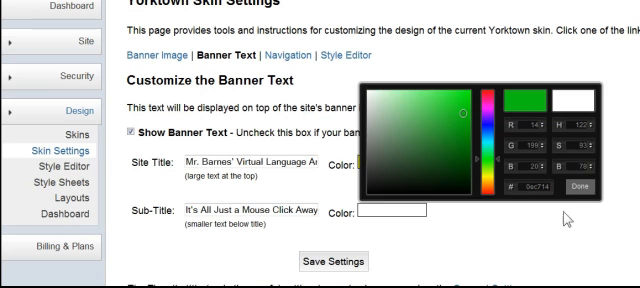
pyautogui.click(574, 187)
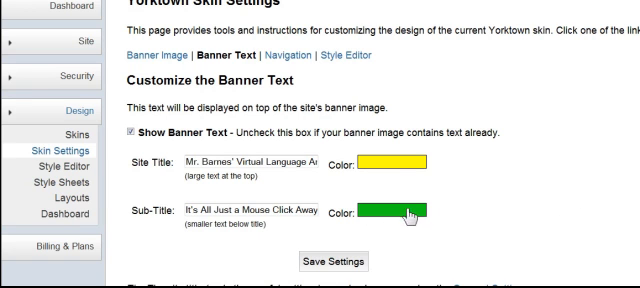
pyautogui.moveTo(385, 254)
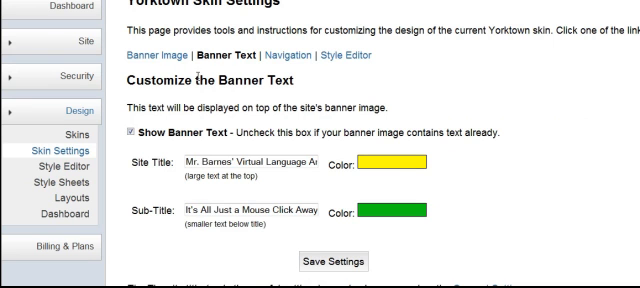
pyautogui.click(155, 55)
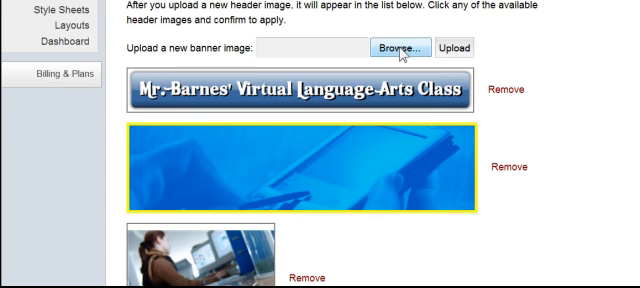
# - Upload the blue tablet photo as the header banner image
pyautogui.click(399, 46)
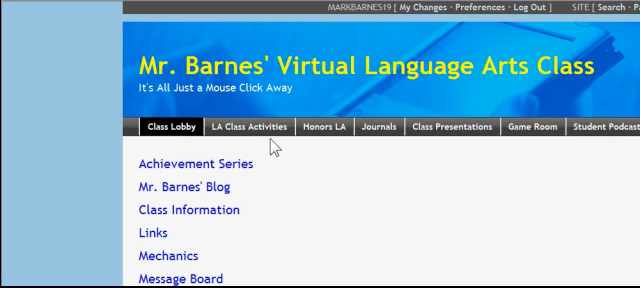
# - View the live site and scroll through the Skin I'm In Project page
pyautogui.click(176, 127)
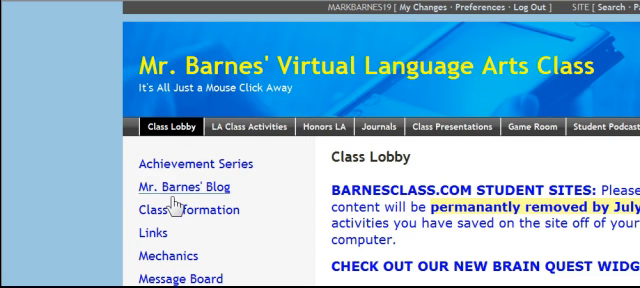
pyautogui.moveTo(275, 244)
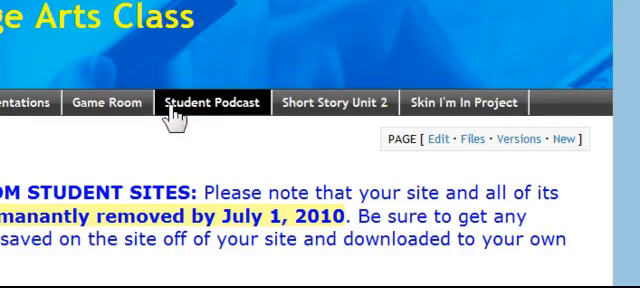
pyautogui.moveTo(473, 184)
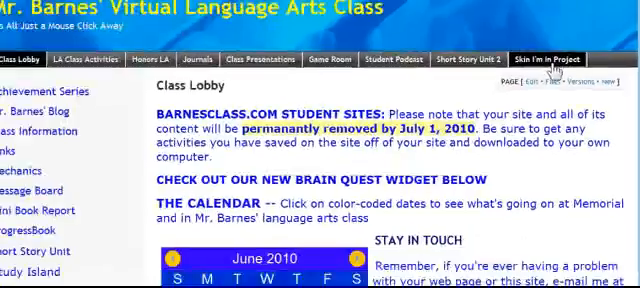
pyautogui.click(562, 58)
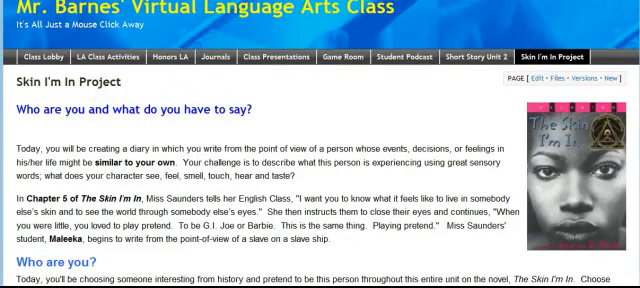
pyautogui.scroll(-3)
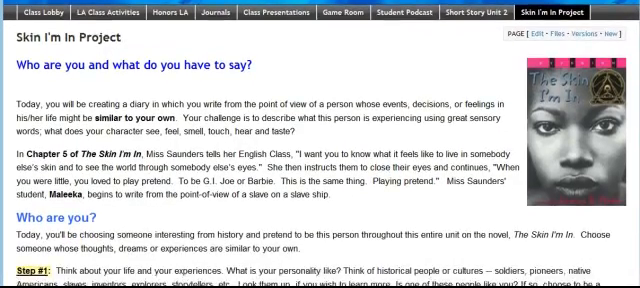
pyautogui.scroll(-3)
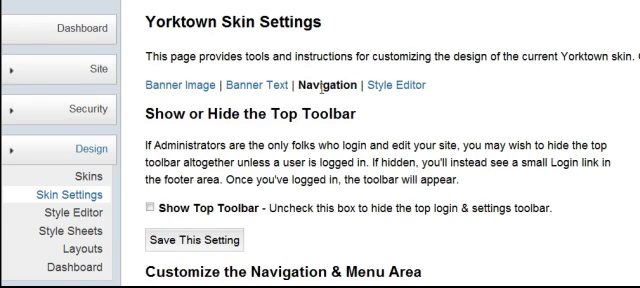
# - Scroll the Navigation settings to the Customize the Navigation & Menu Area instructions
pyautogui.scroll(-3)
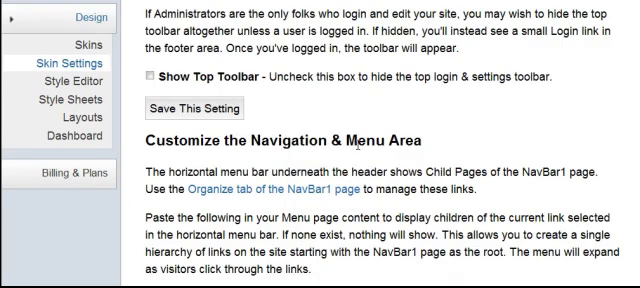
pyautogui.scroll(-3)
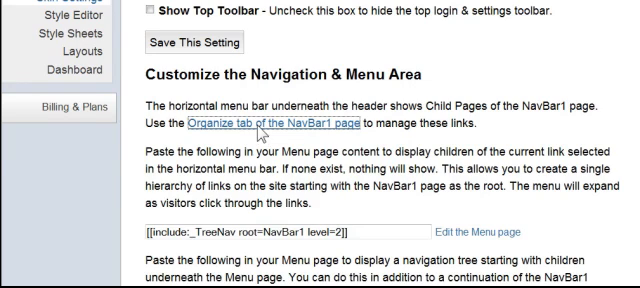
# - Open NavBar1's Organize tab and scroll its child pages list
pyautogui.click(256, 123)
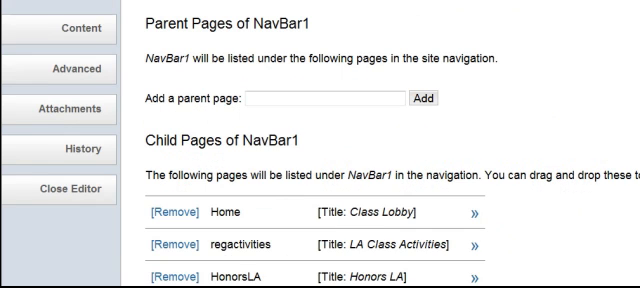
pyautogui.scroll(-3)
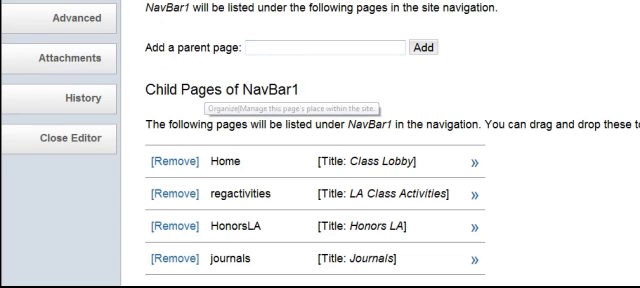
pyautogui.scroll(-3)
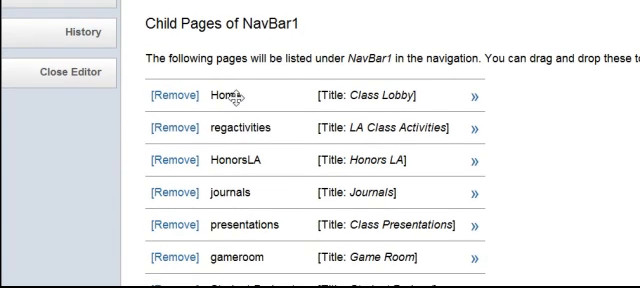
pyautogui.scroll(-3)
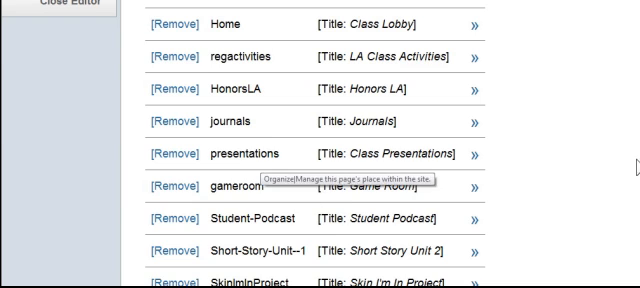
pyautogui.scroll(-3)
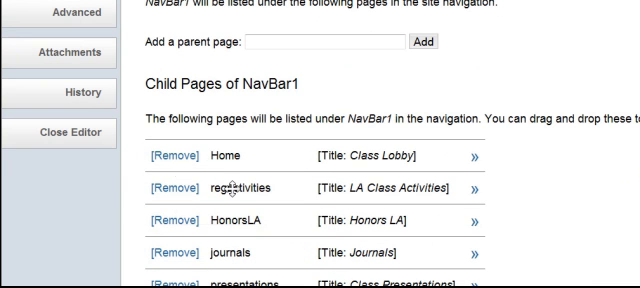